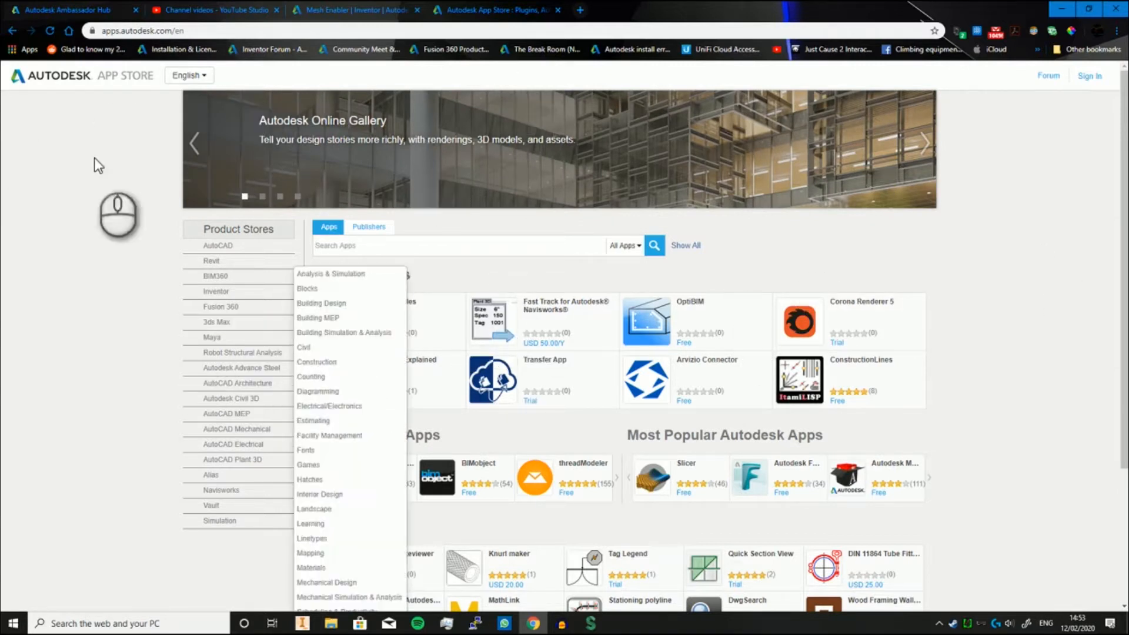
Show the Inventor product store in the Autodesk App Store
{"action": "left_click", "coordinate": [216, 291]}
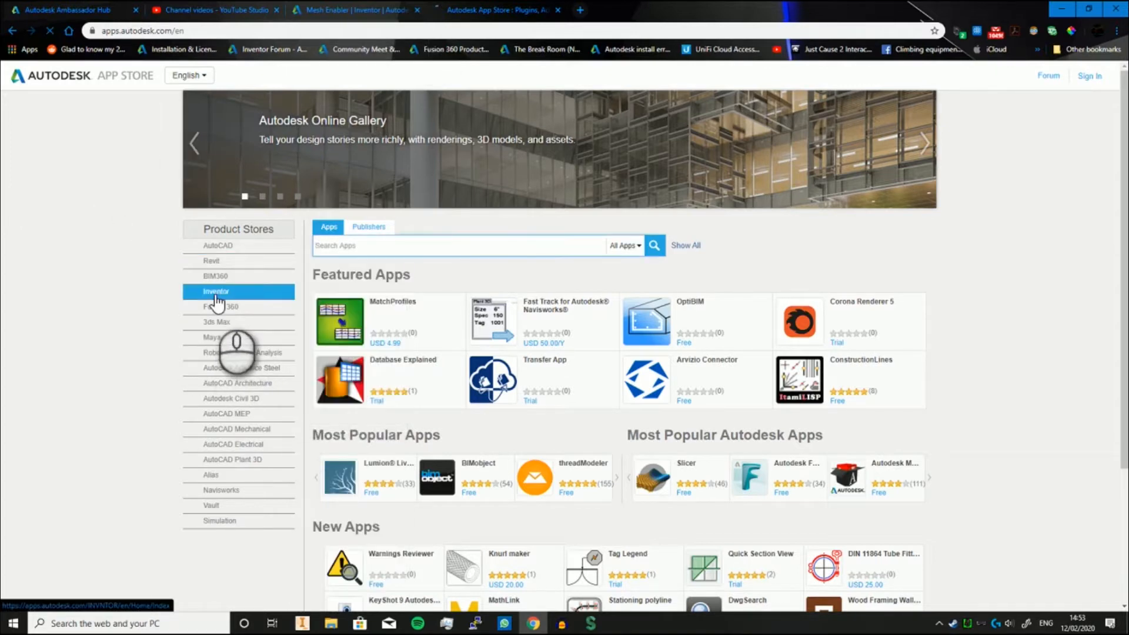
{"action": "left_click", "coordinate": [216, 291]}
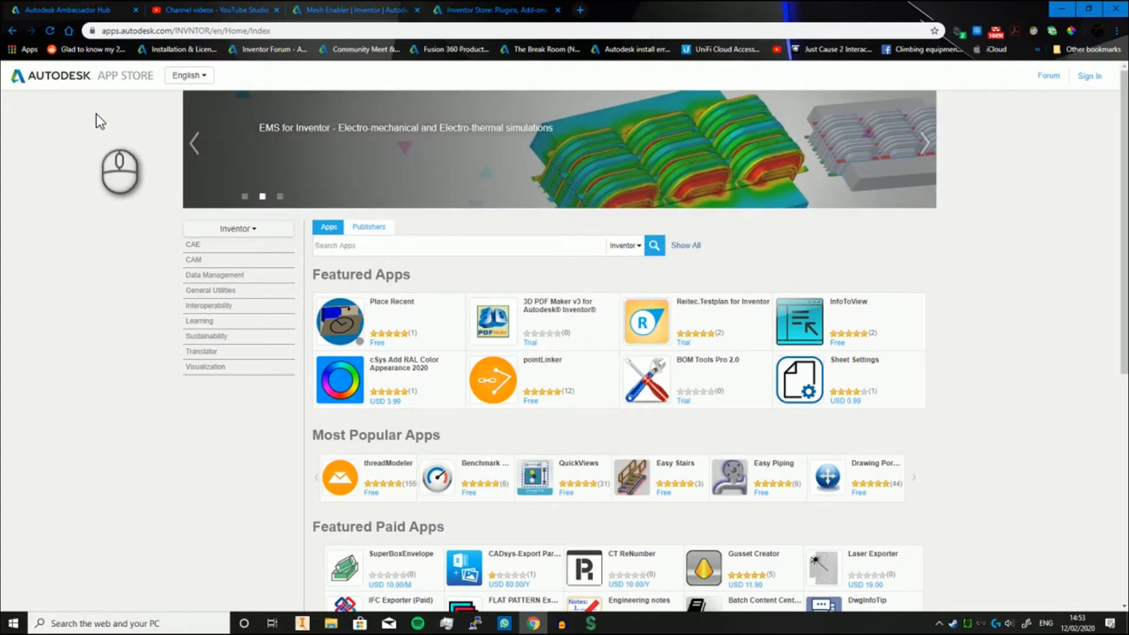
{"action": "mouse_move", "coordinate": [363, 480]}
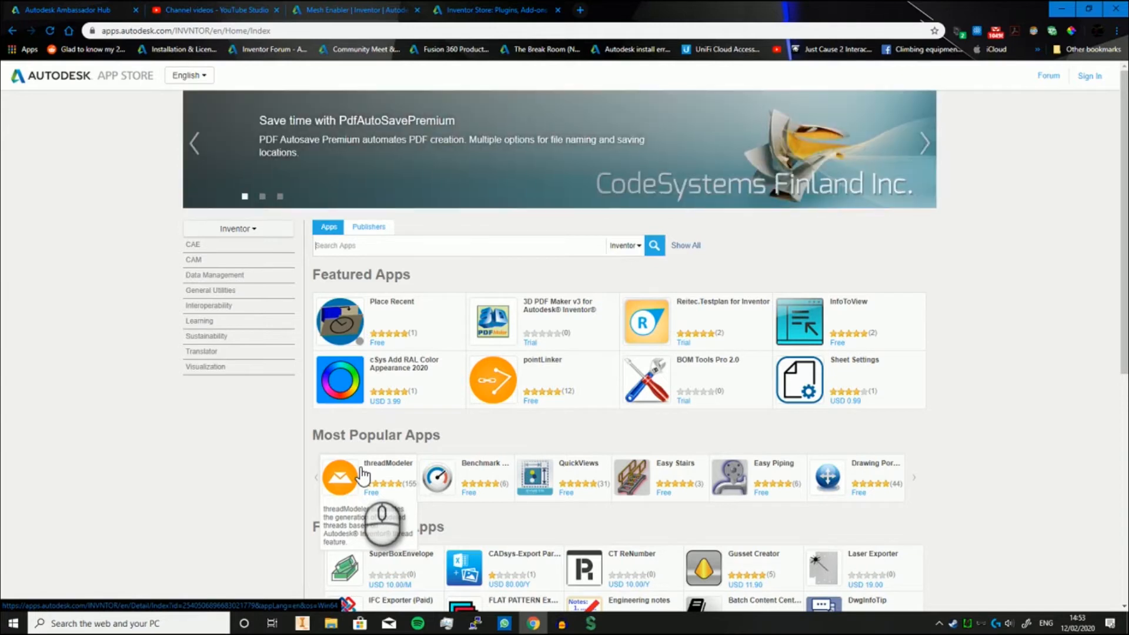
{"action": "mouse_move", "coordinate": [487, 472]}
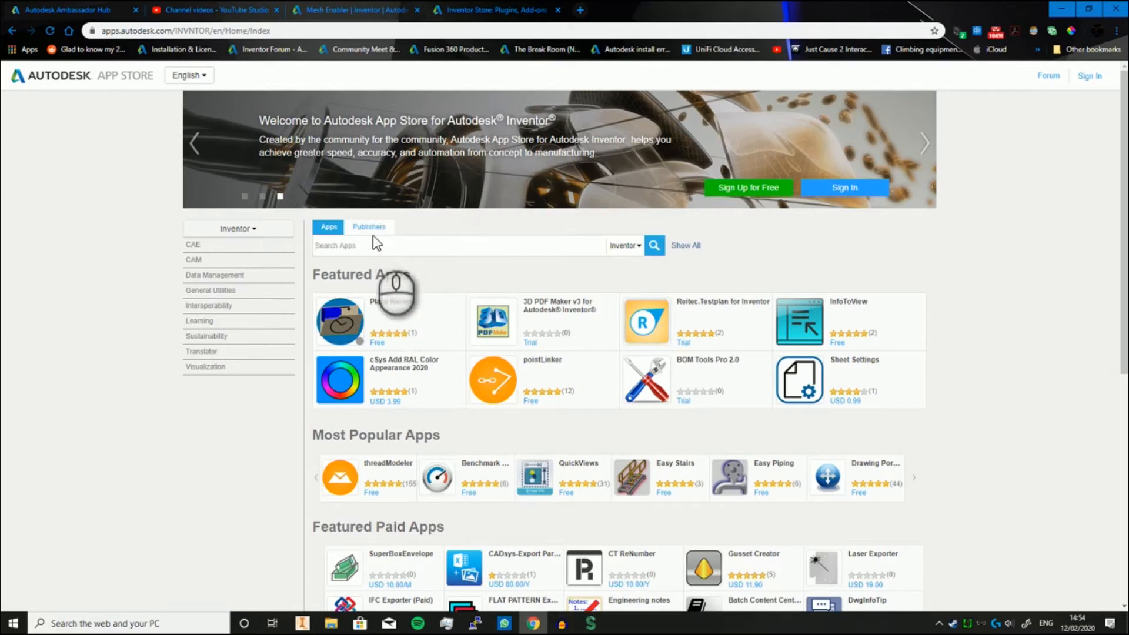
Search the App Store for 'mesh' to find Mesh Enabler
{"action": "type", "text": "mesh"}
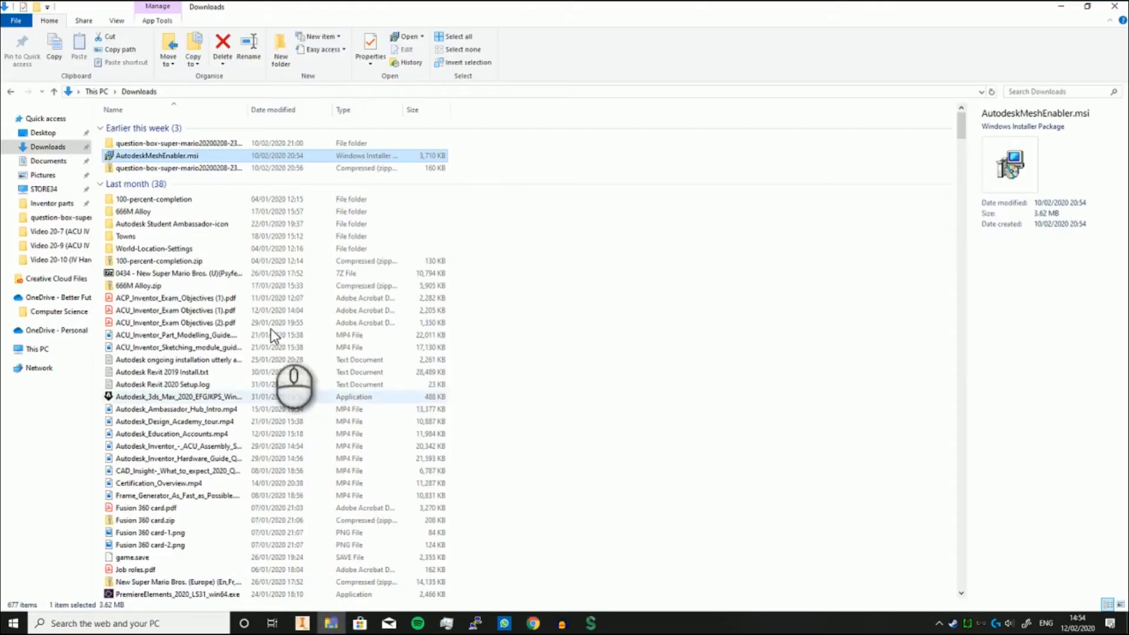
Run AutodeskMeshEnabler.msi from Downloads and dismiss the Plug-in Installer dialog
{"action": "double_click", "coordinate": [156, 155]}
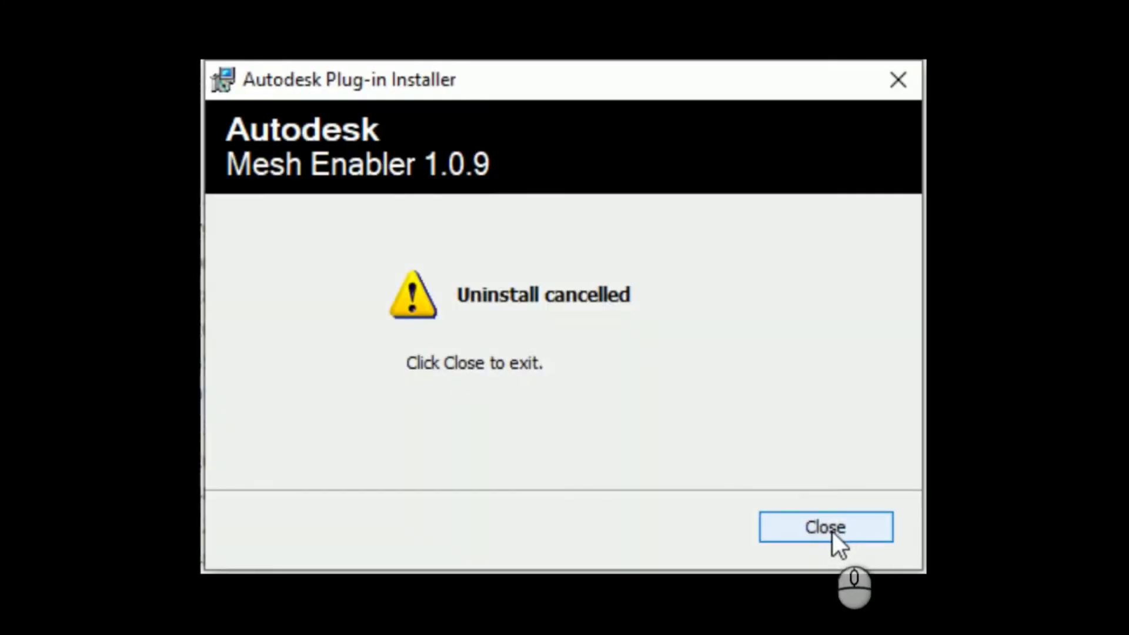
{"action": "left_click", "coordinate": [825, 527]}
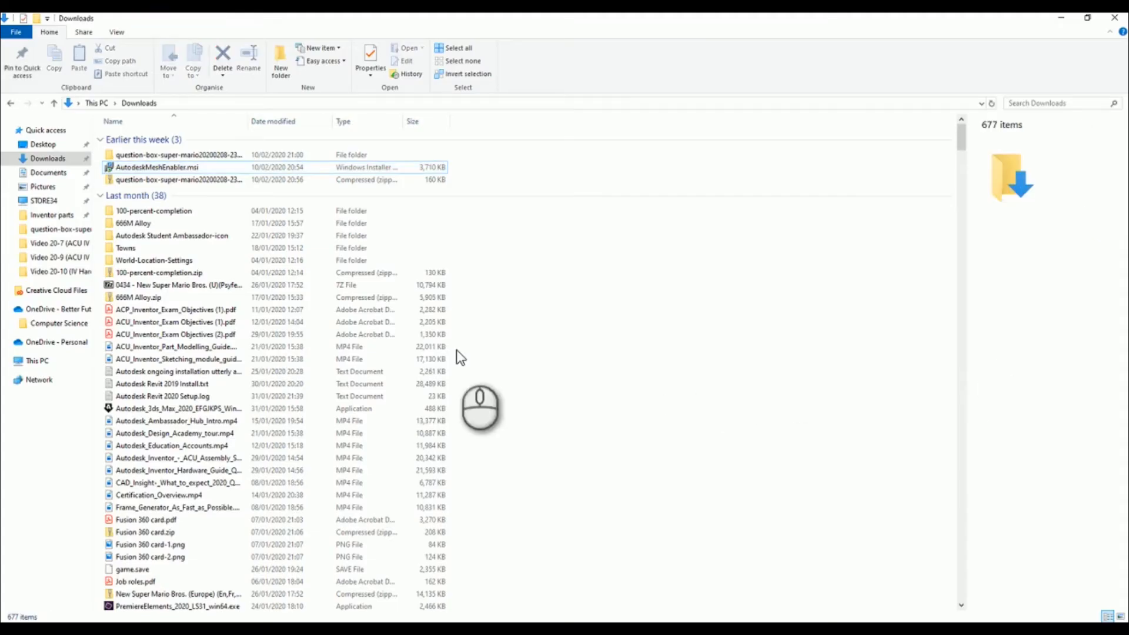
{"action": "mouse_move", "coordinate": [617, 323]}
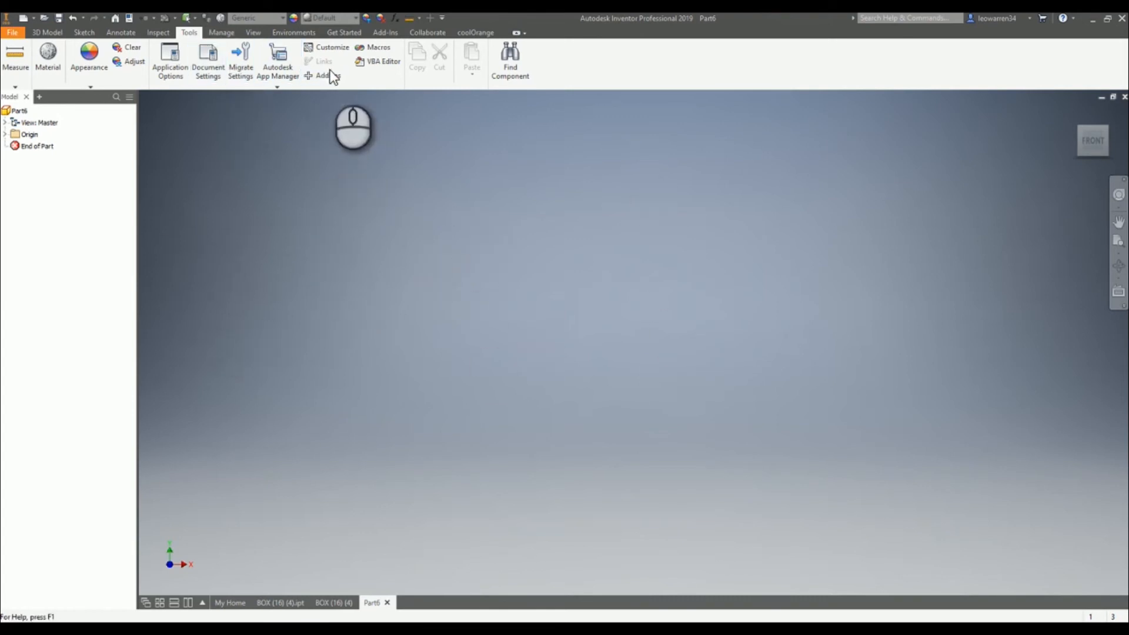
{"action": "left_click", "coordinate": [324, 75]}
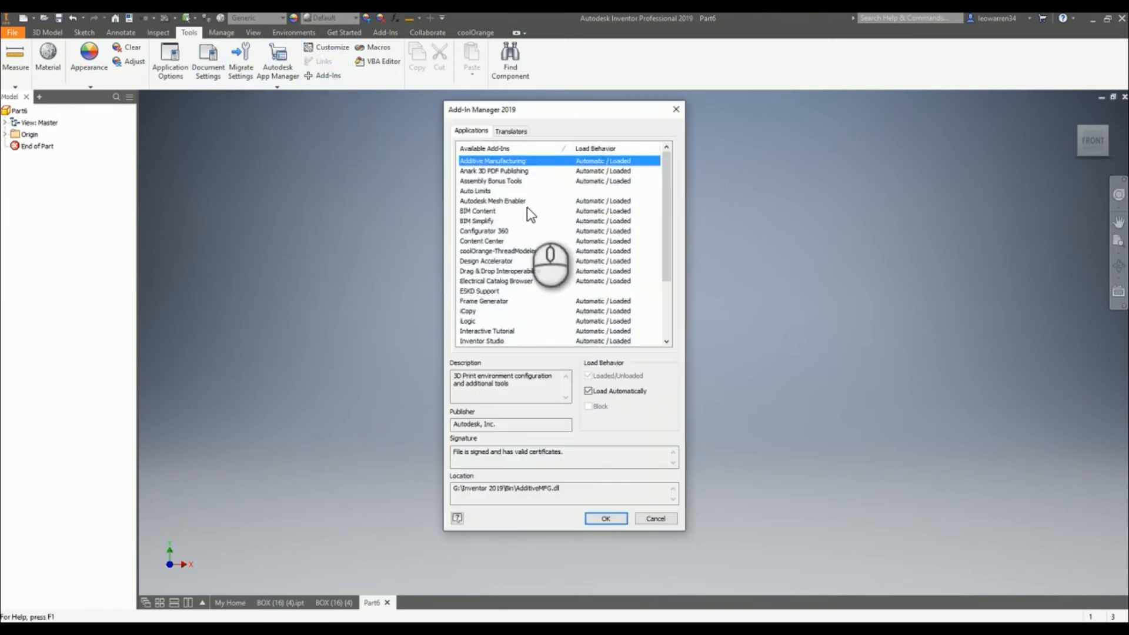
{"action": "left_click", "coordinate": [493, 200]}
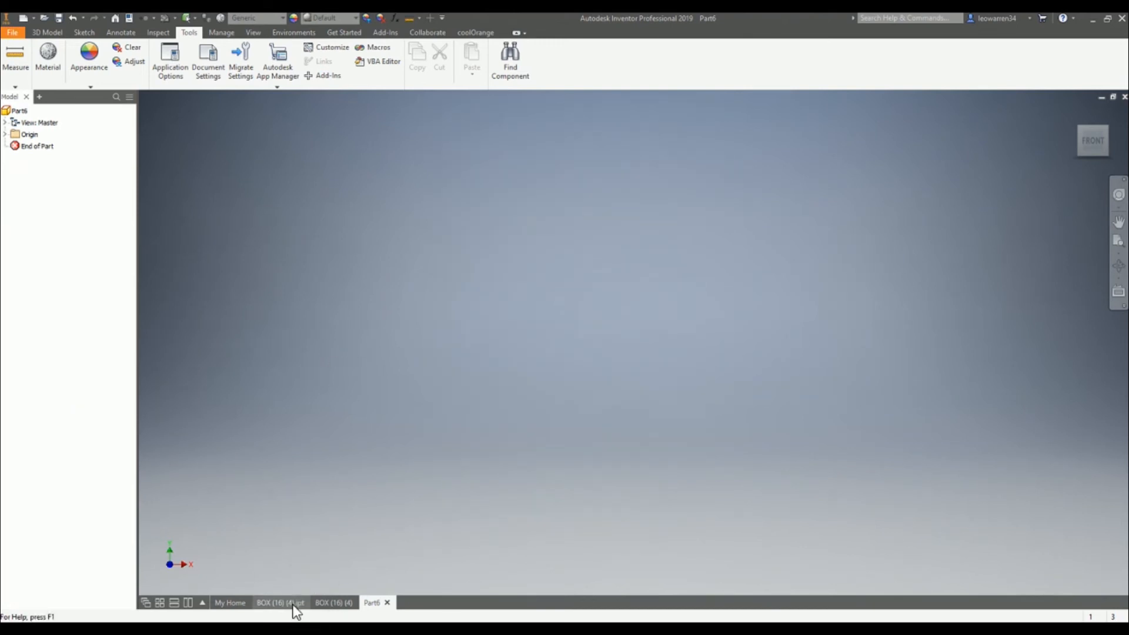
In BOX (16) (4).ipt, convert the BOX mesh to a base feature
{"action": "left_click", "coordinate": [279, 603]}
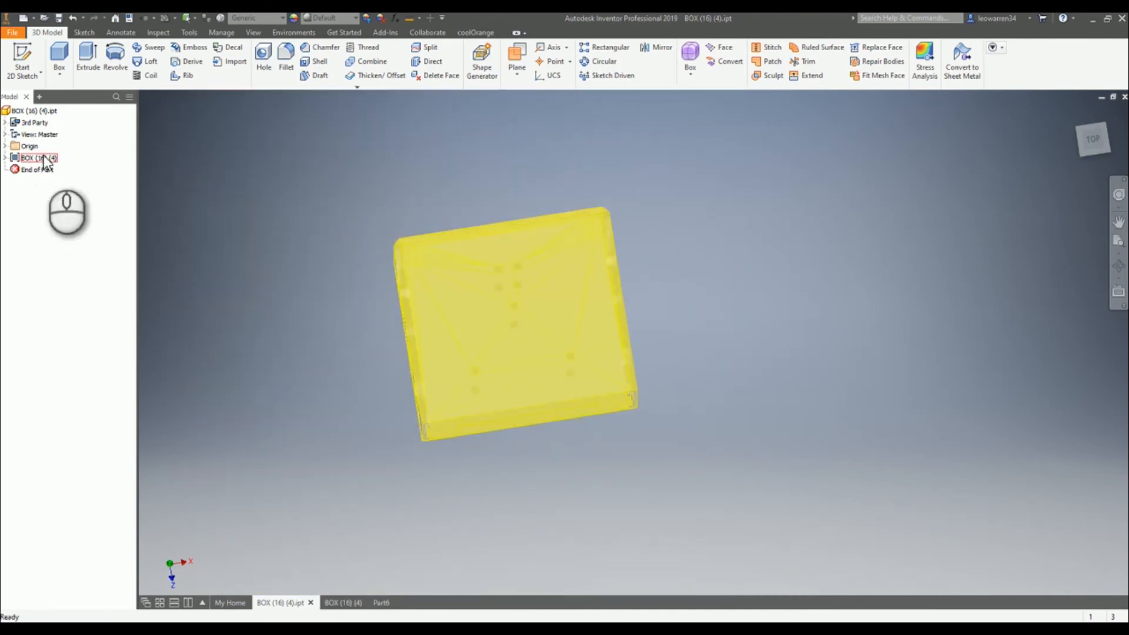
{"action": "right_click", "coordinate": [36, 158]}
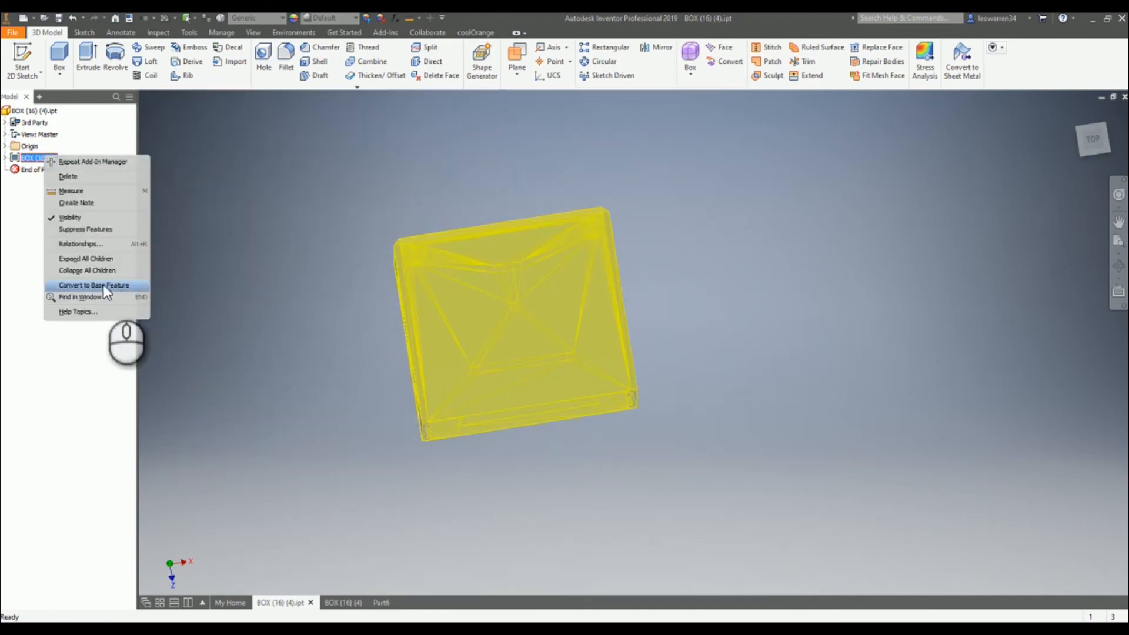
{"action": "left_click", "coordinate": [93, 284]}
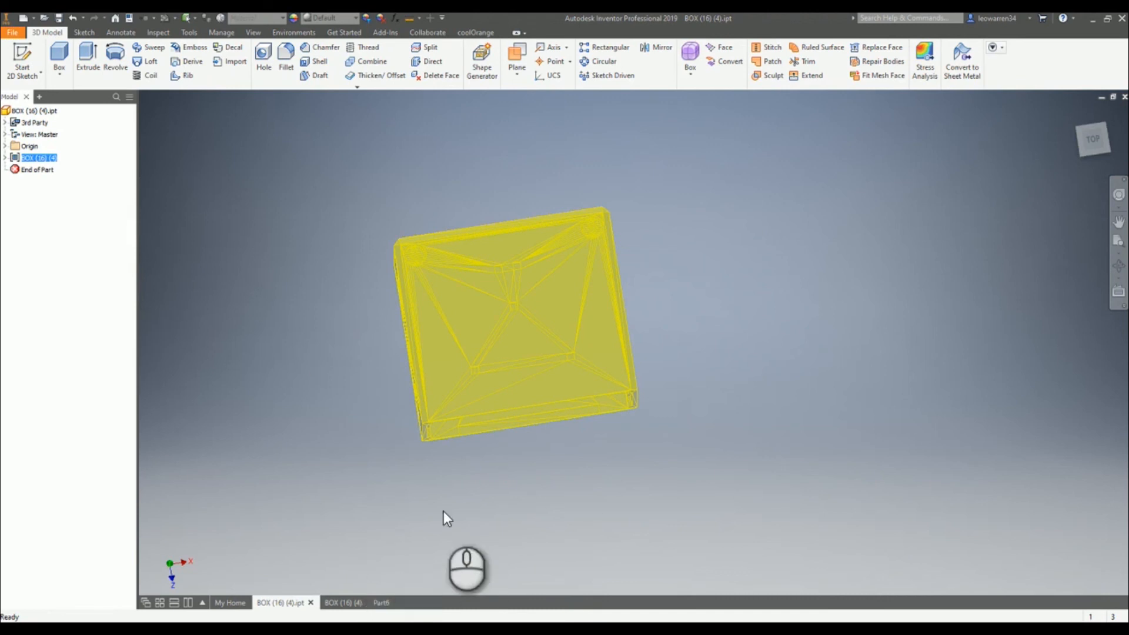
{"action": "mouse_move", "coordinate": [520, 561]}
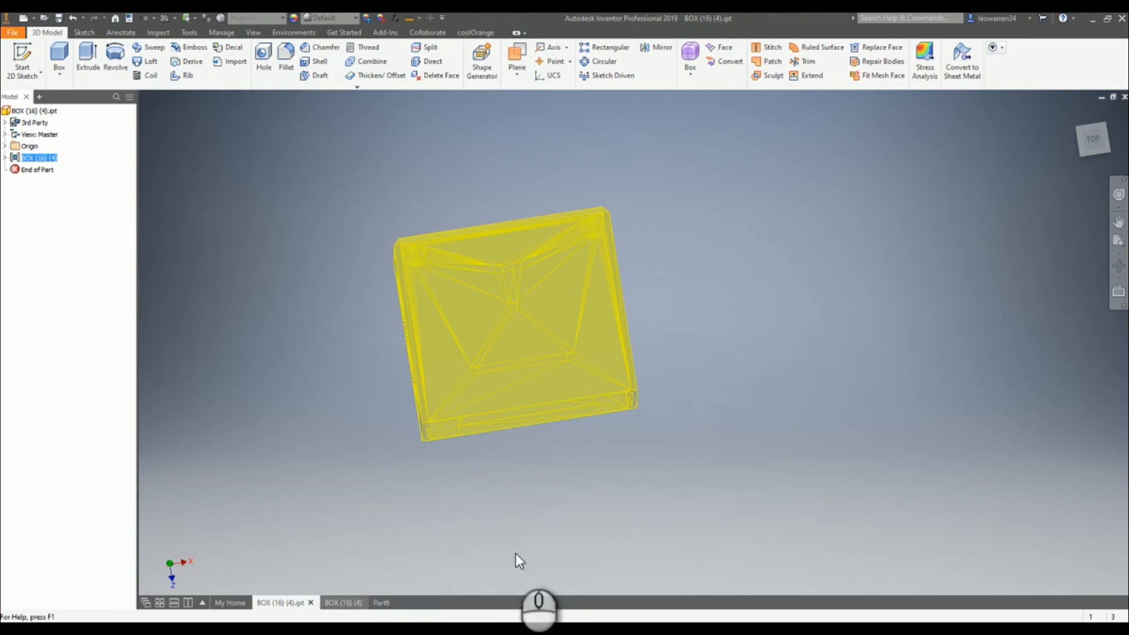